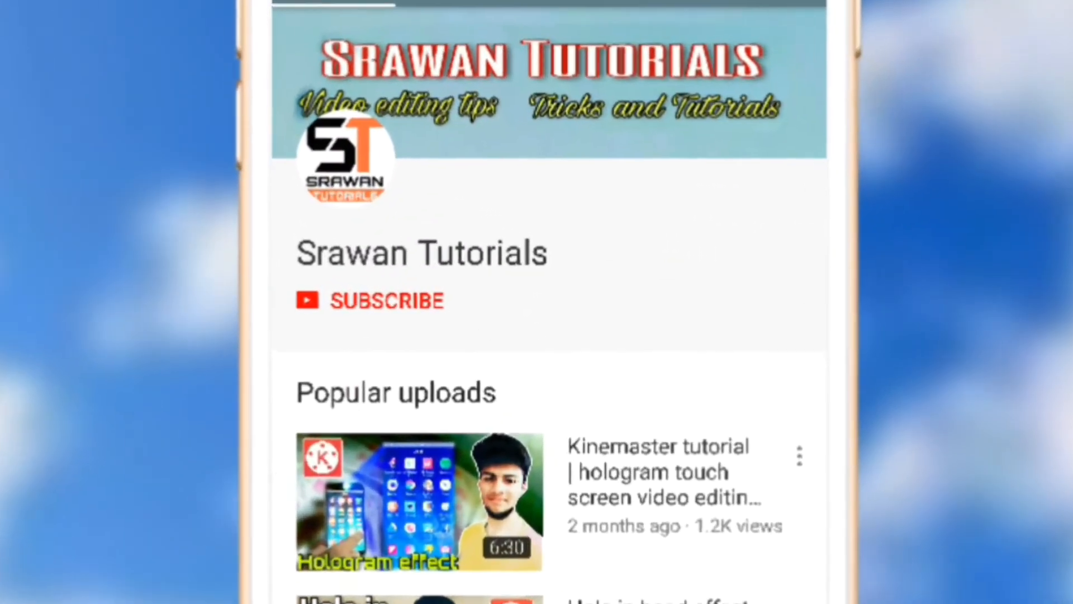
# Step: Subscribe to the Srawan Tutorials channel and enable the bell notifications for its uploads
pyautogui.click(386, 300)
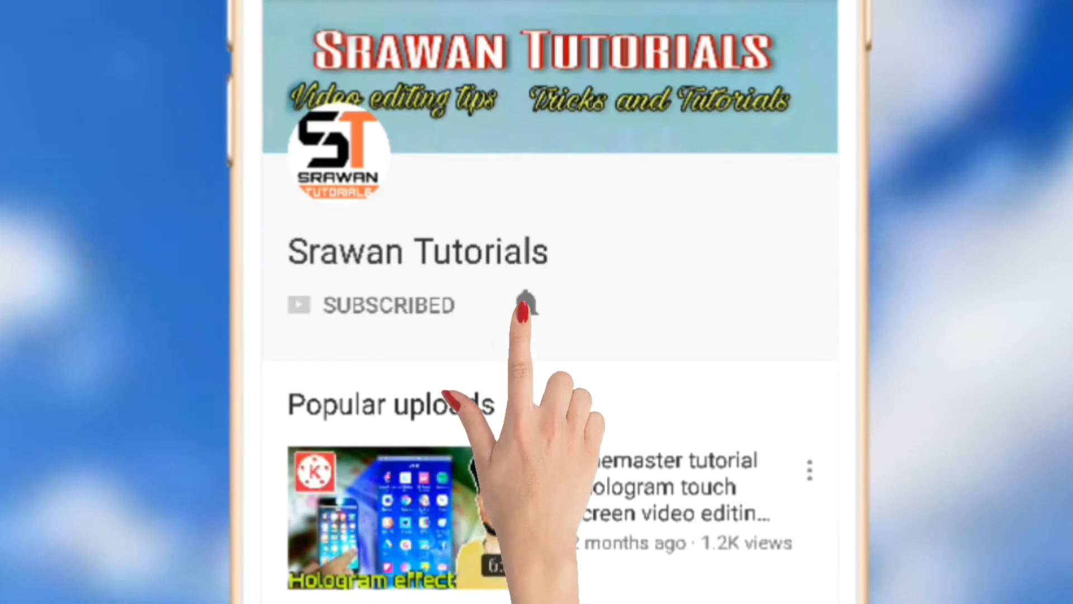
pyautogui.click(525, 304)
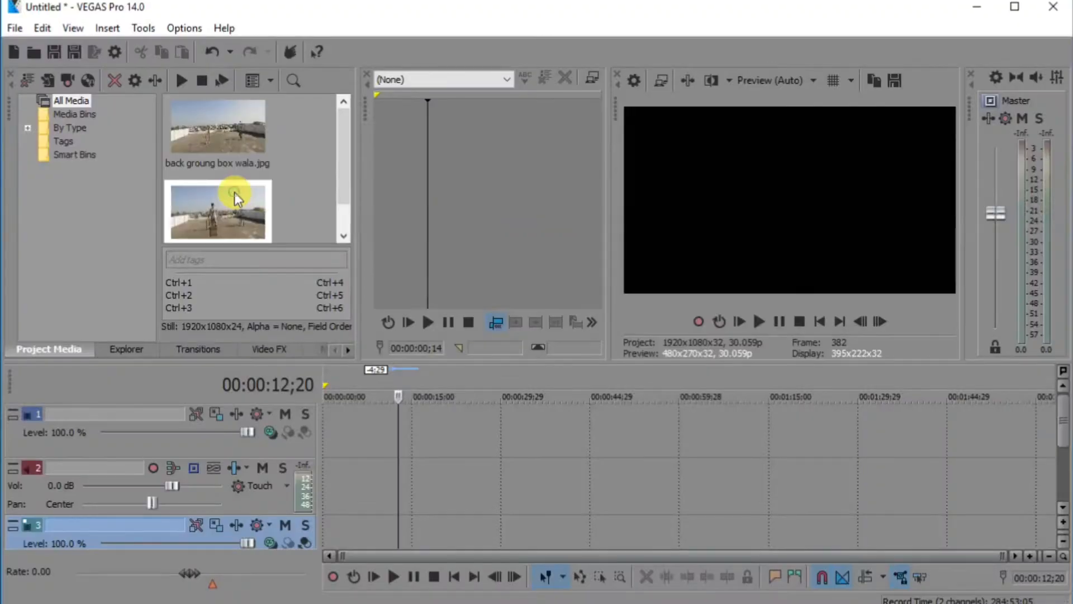
# Step: Drop the rooftop box video at the timeline start and add the background JPG on a lower track
pyautogui.moveTo(218, 210); pyautogui.dragTo(352, 414)
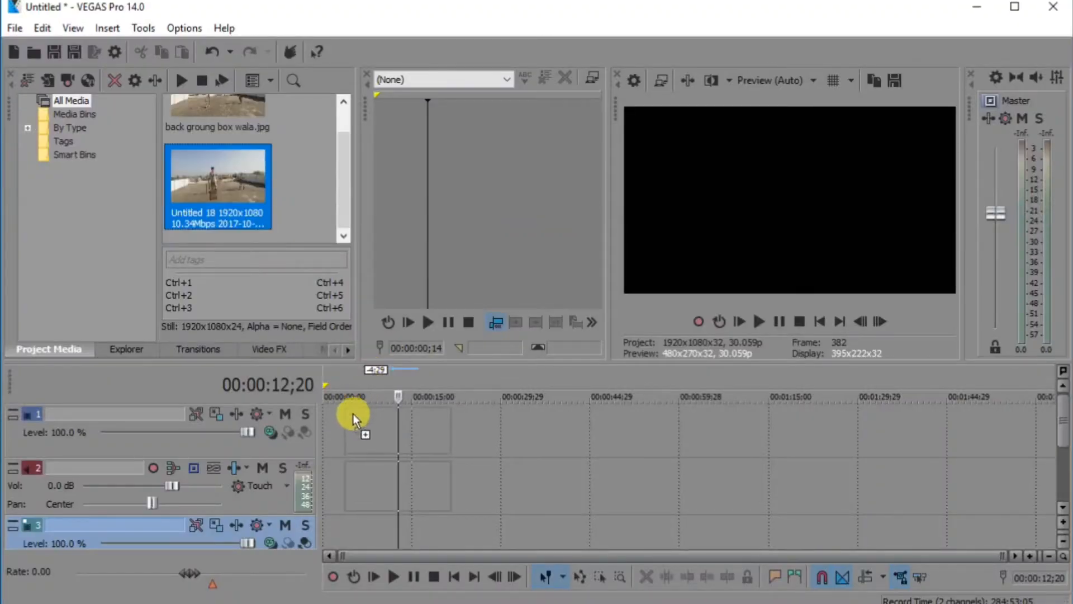
pyautogui.moveTo(218, 174); pyautogui.dragTo(377, 432)
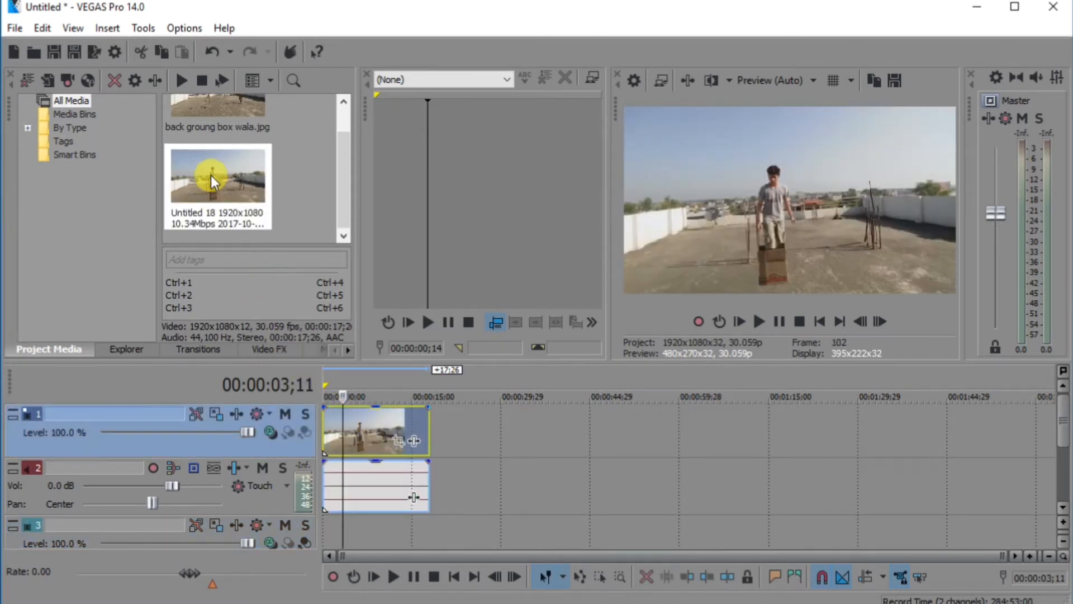
pyautogui.click(216, 110)
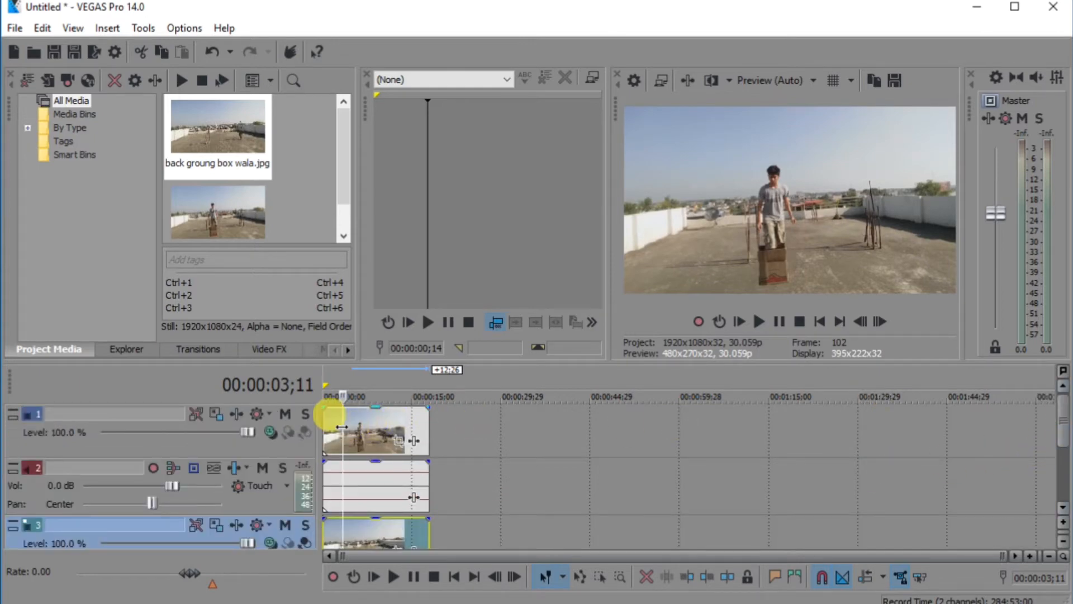
pyautogui.moveTo(330, 428)
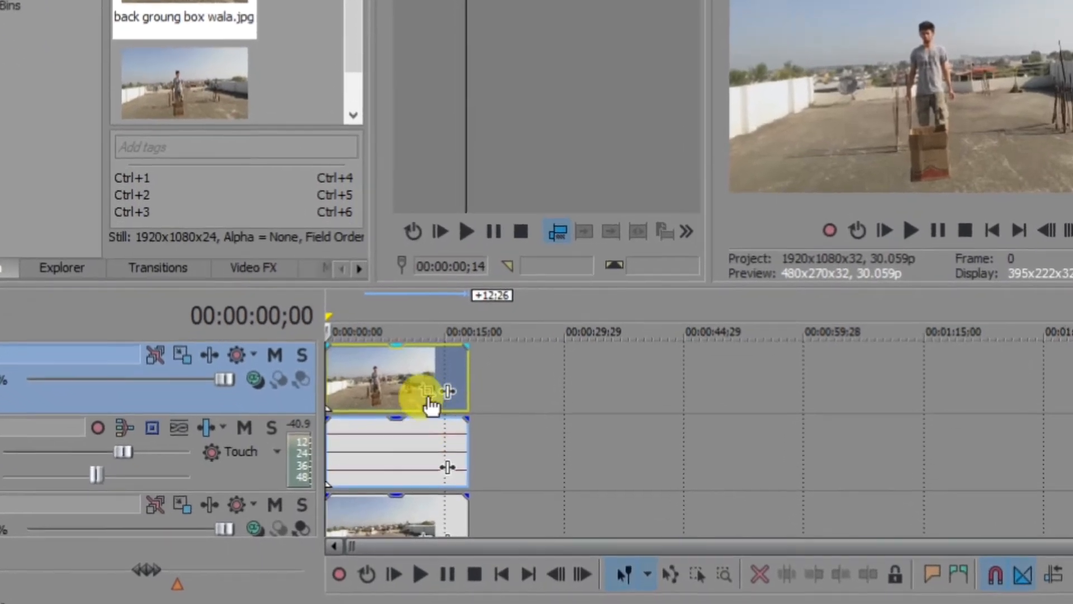
pyautogui.moveTo(434, 394)
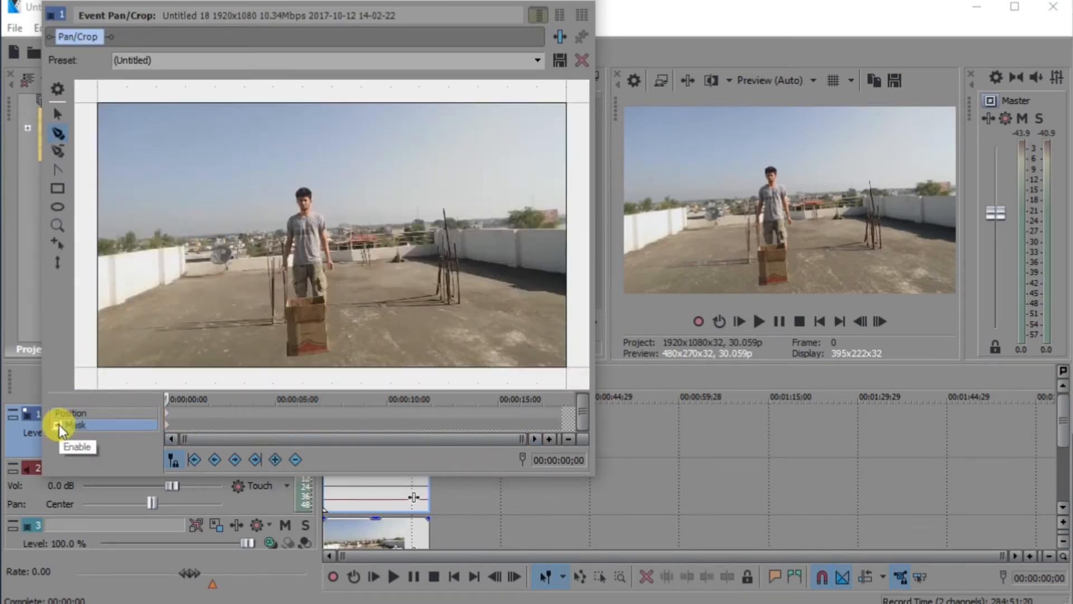
# Step: Turn on Mask for the clip and move to about 00:00:05;18 where the man bends over the box
pyautogui.click(56, 425)
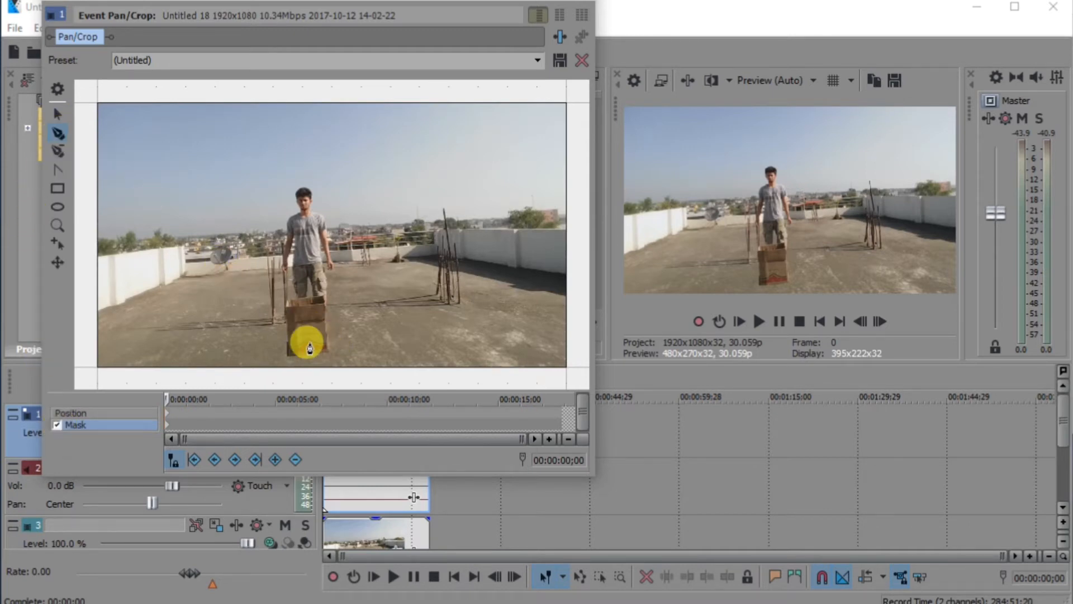
pyautogui.moveTo(308, 344); pyautogui.dragTo(309, 328)
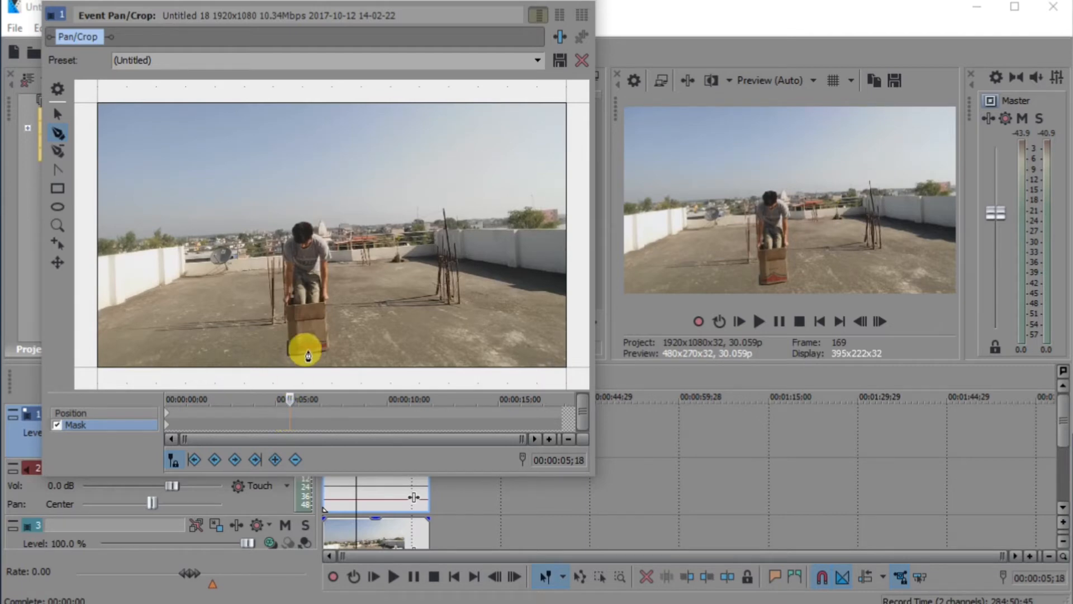
pyautogui.moveTo(307, 354); pyautogui.dragTo(294, 348)
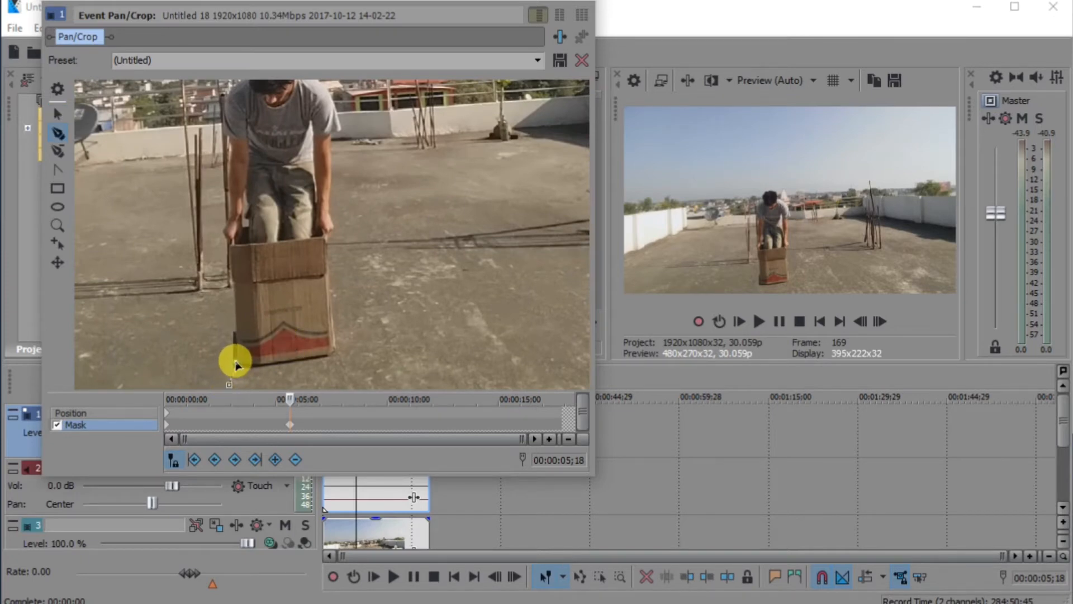
# Step: Draw a closed four-point mask path around the ground patch under the box's bottom edge
pyautogui.moveTo(234, 361); pyautogui.dragTo(336, 350)
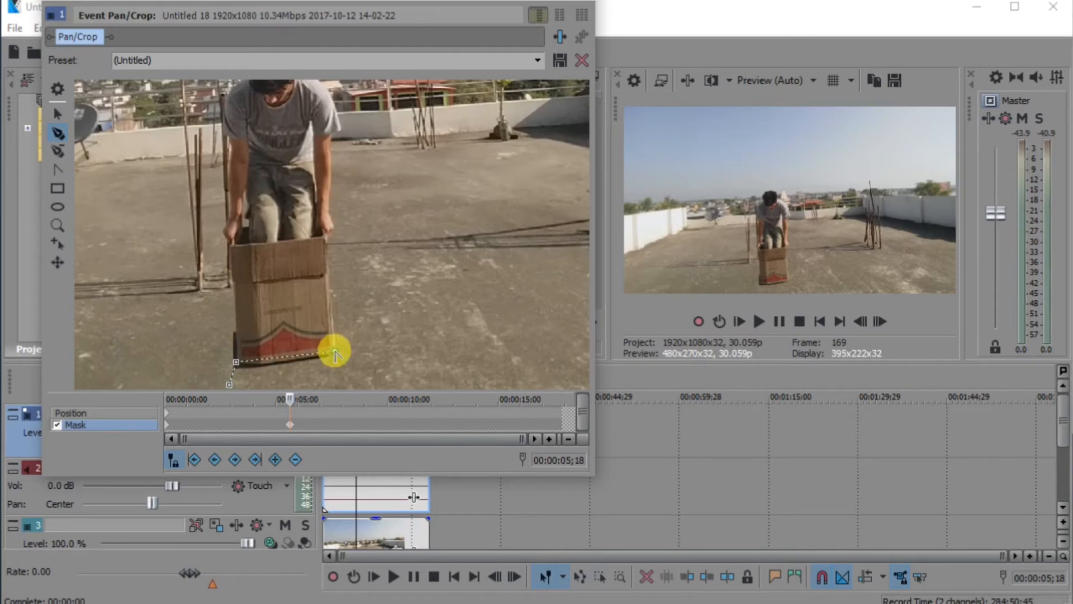
pyautogui.moveTo(335, 349); pyautogui.dragTo(245, 382)
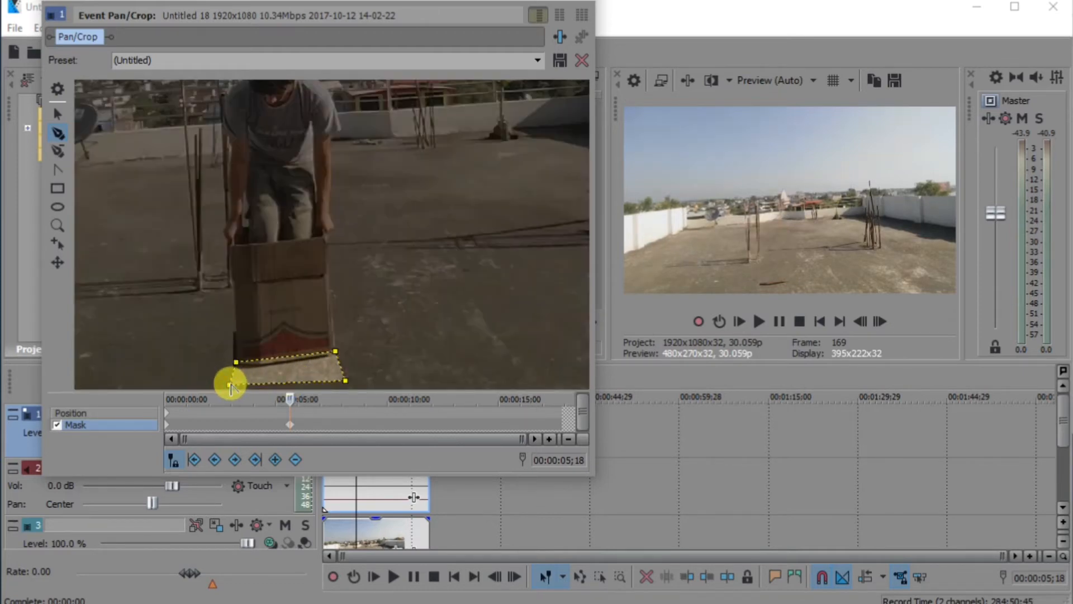
pyautogui.moveTo(230, 383); pyautogui.dragTo(245, 372)
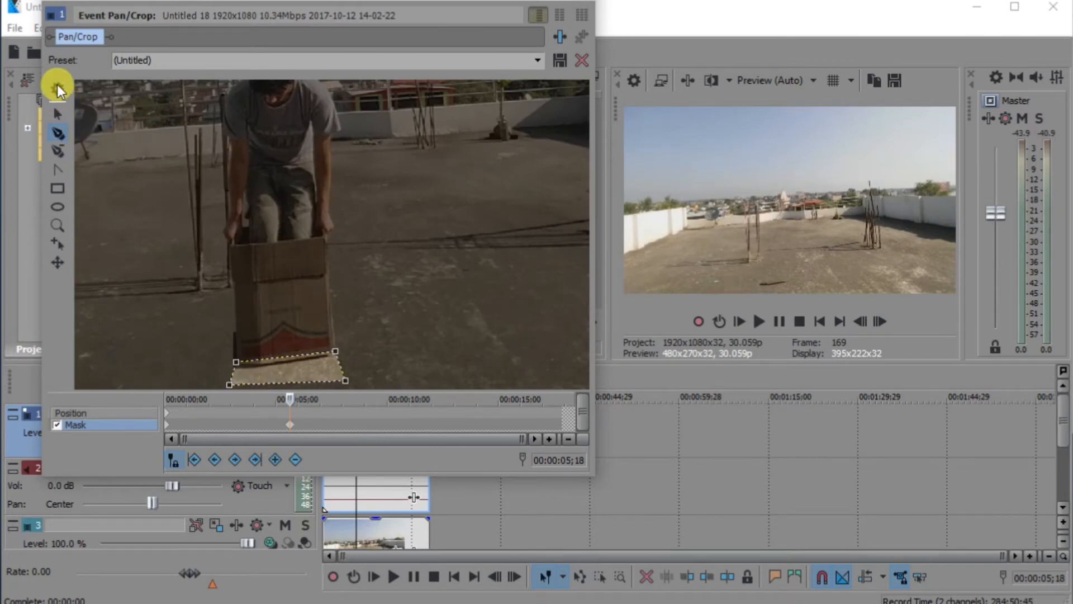
# Step: Set the mask's Path Mode from Positive to Negative so the ground patch is cut out
pyautogui.click(57, 89)
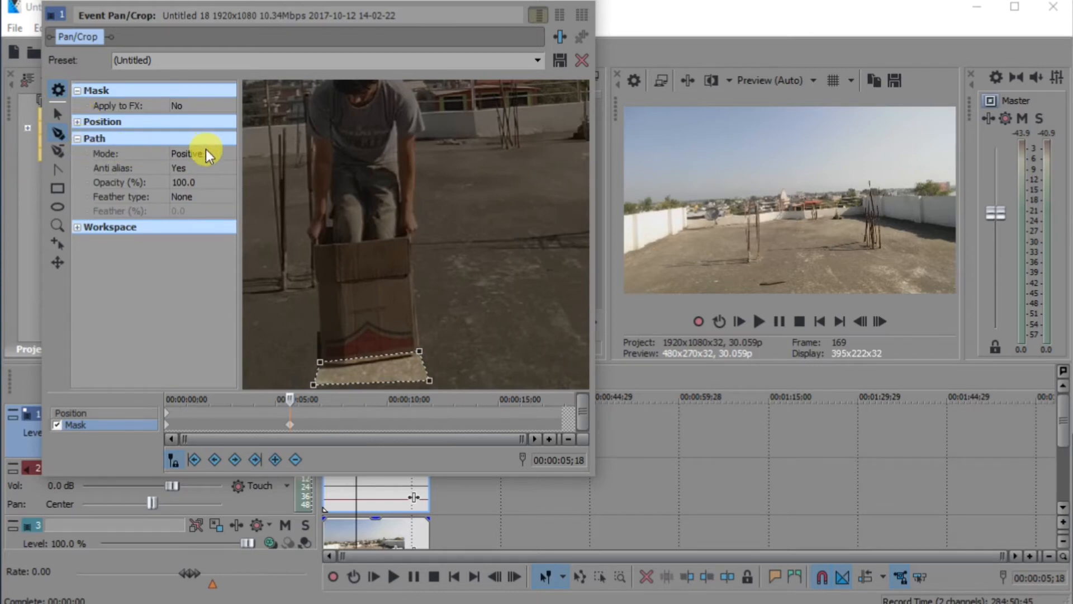
pyautogui.click(199, 154)
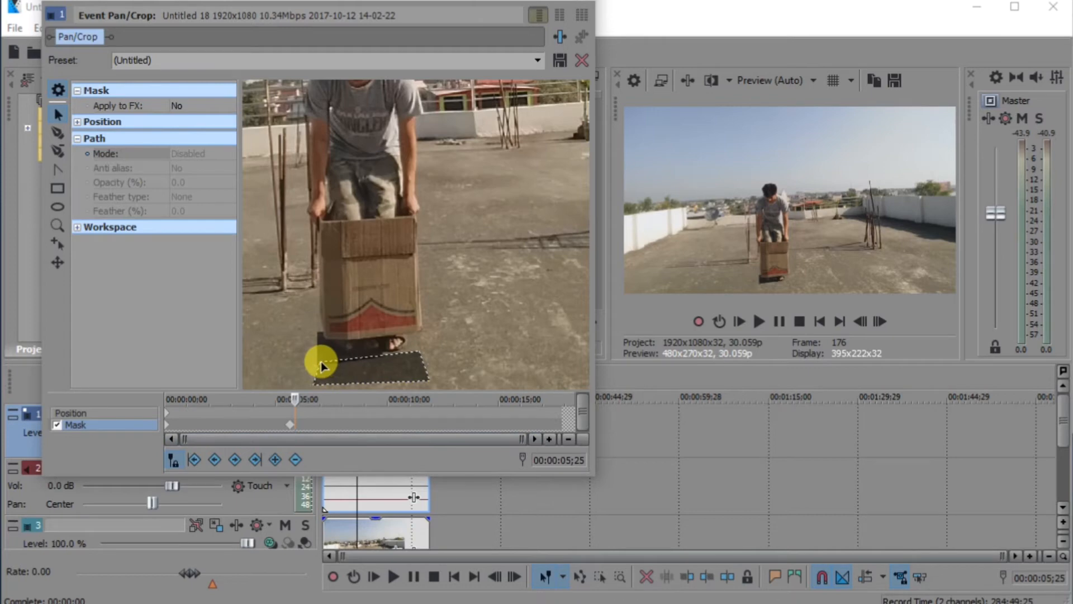
# Step: Reshape the mask at later frames to keep covering the man's feet and legs below the box
pyautogui.click(199, 153)
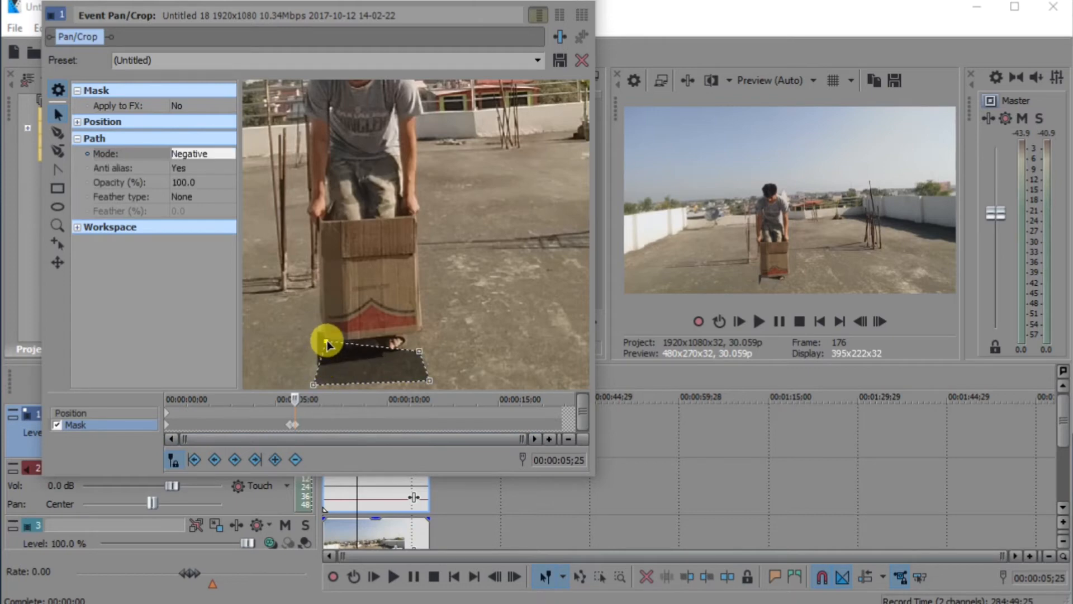
pyautogui.moveTo(329, 342); pyautogui.dragTo(425, 335)
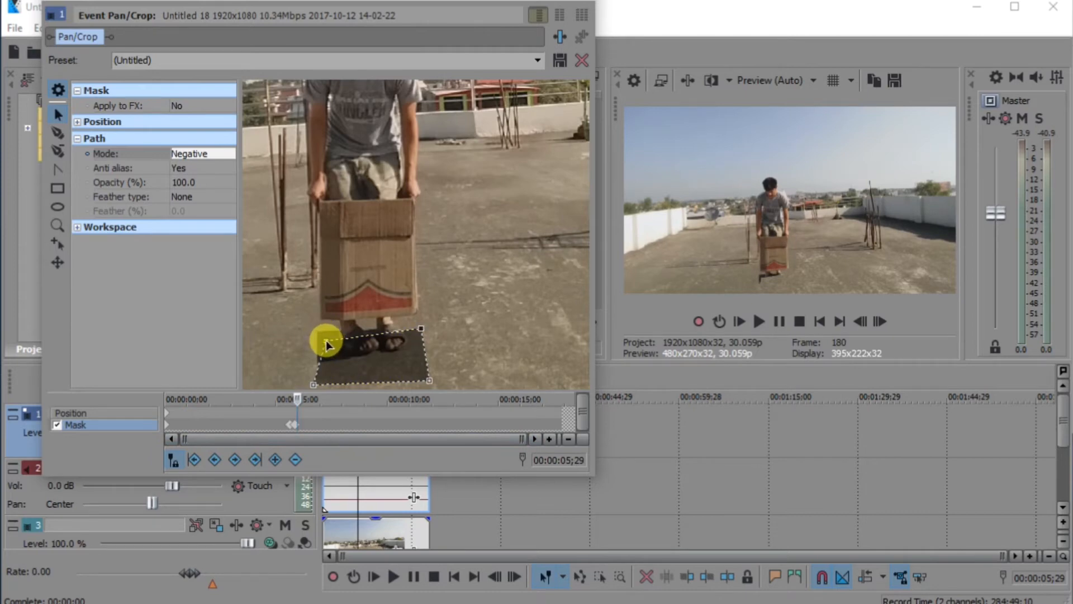
pyautogui.moveTo(332, 342); pyautogui.dragTo(325, 325)
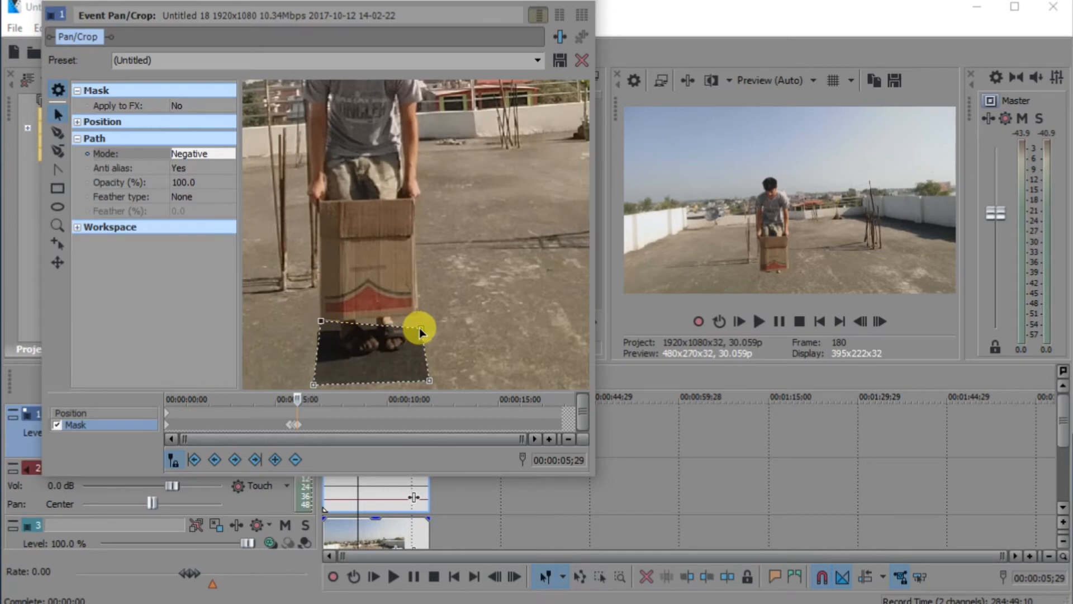
pyautogui.moveTo(421, 329); pyautogui.dragTo(432, 382)
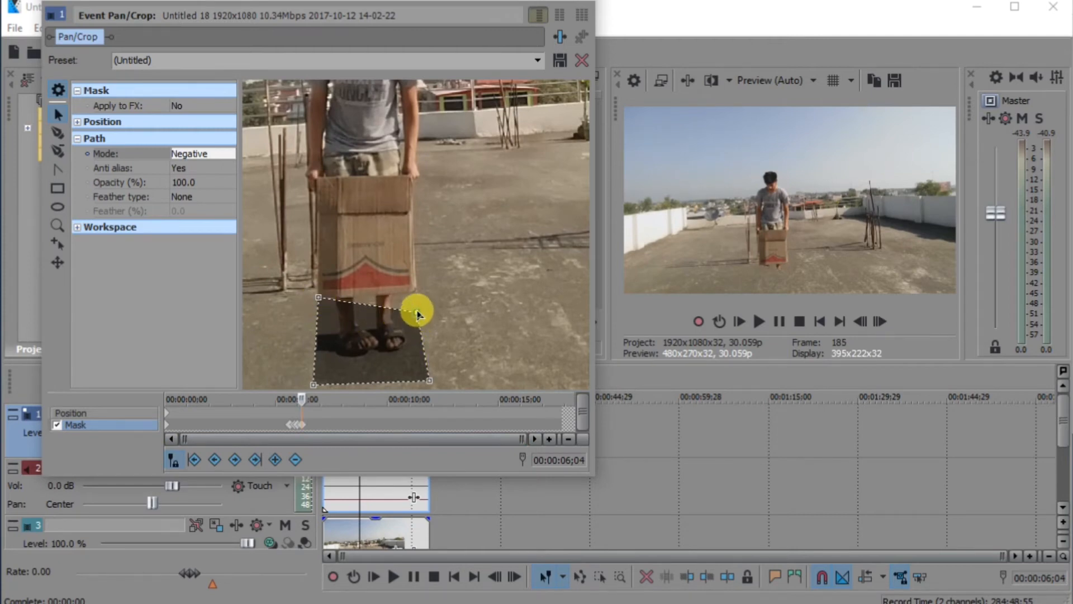
pyautogui.moveTo(417, 313); pyautogui.dragTo(417, 292)
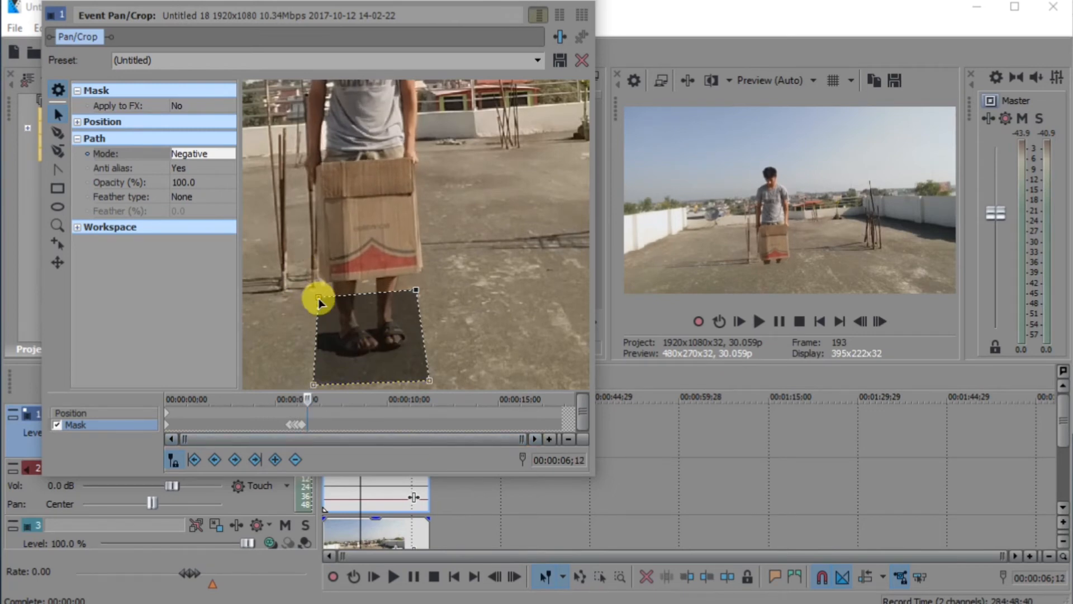
# Step: Move the mask corners up to align with the box's bottom edge as he raises it overhead
pyautogui.moveTo(319, 301); pyautogui.dragTo(373, 290)
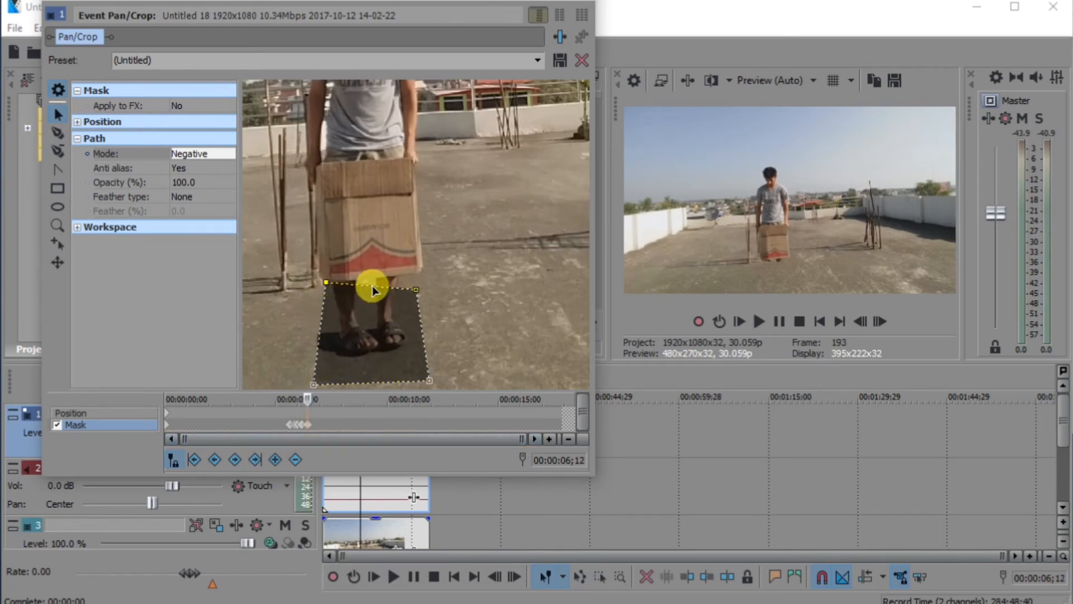
pyautogui.moveTo(373, 287); pyautogui.dragTo(428, 263)
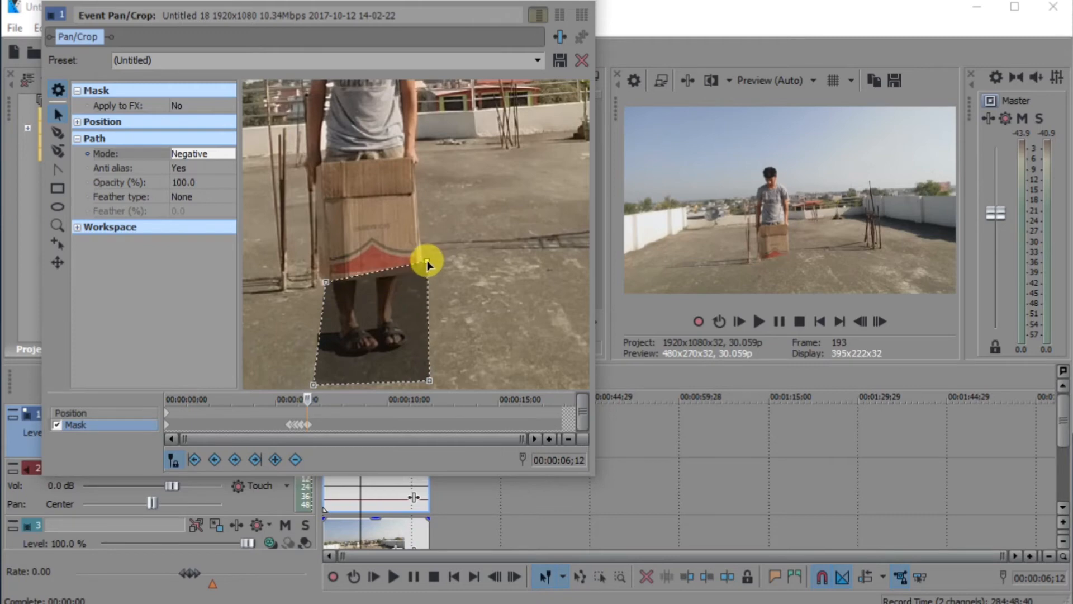
pyautogui.moveTo(426, 262); pyautogui.dragTo(422, 383)
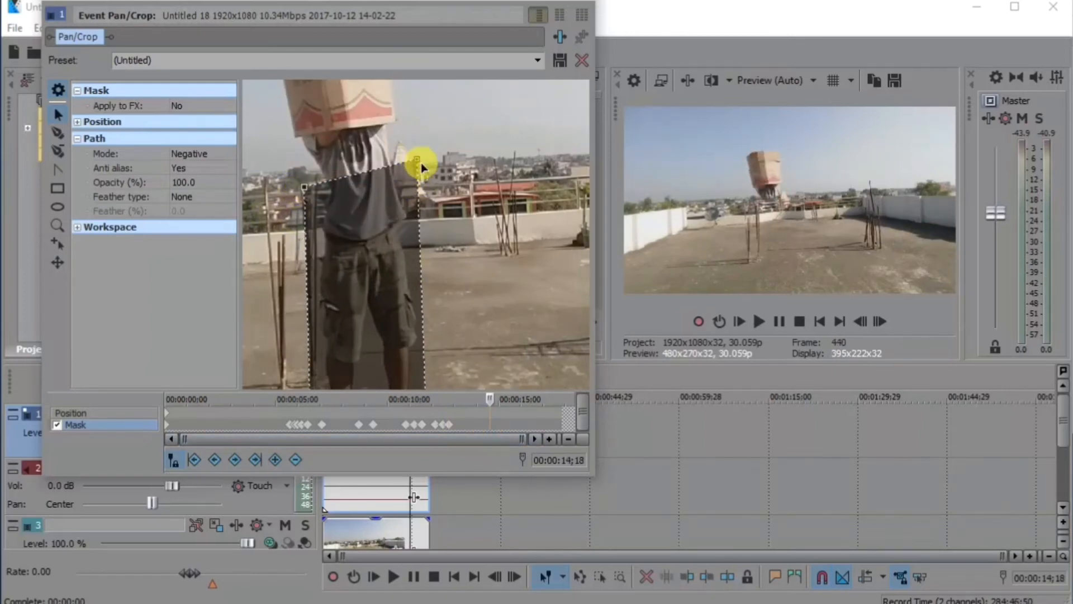
# Step: Fit the mask over the man's torso beneath the raised, tilted box as he winds up the toss
pyautogui.moveTo(422, 166); pyautogui.dragTo(295, 133)
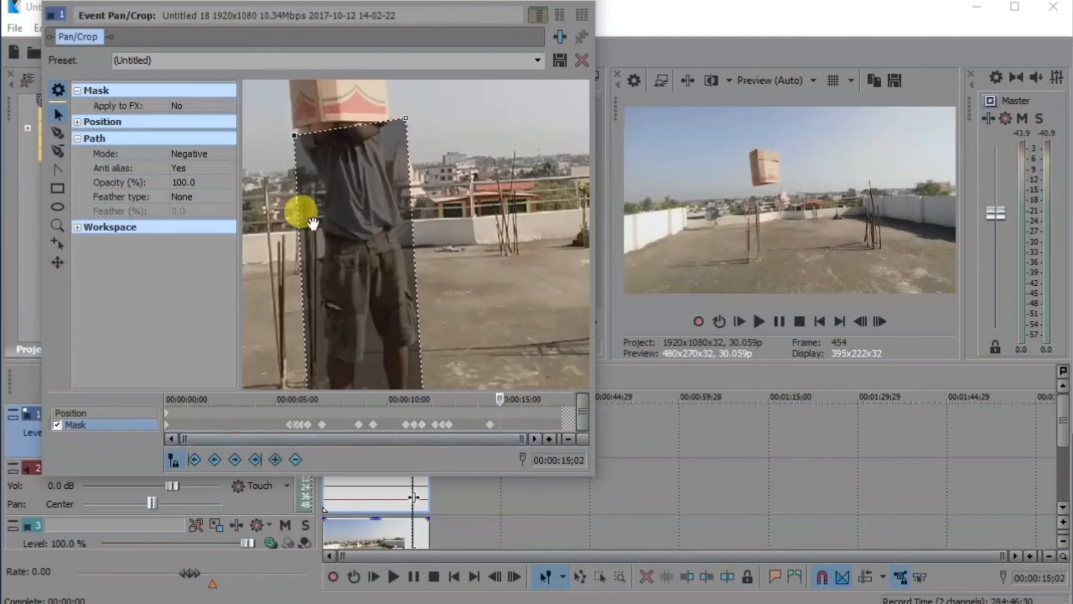
pyautogui.moveTo(300, 212); pyautogui.dragTo(326, 129)
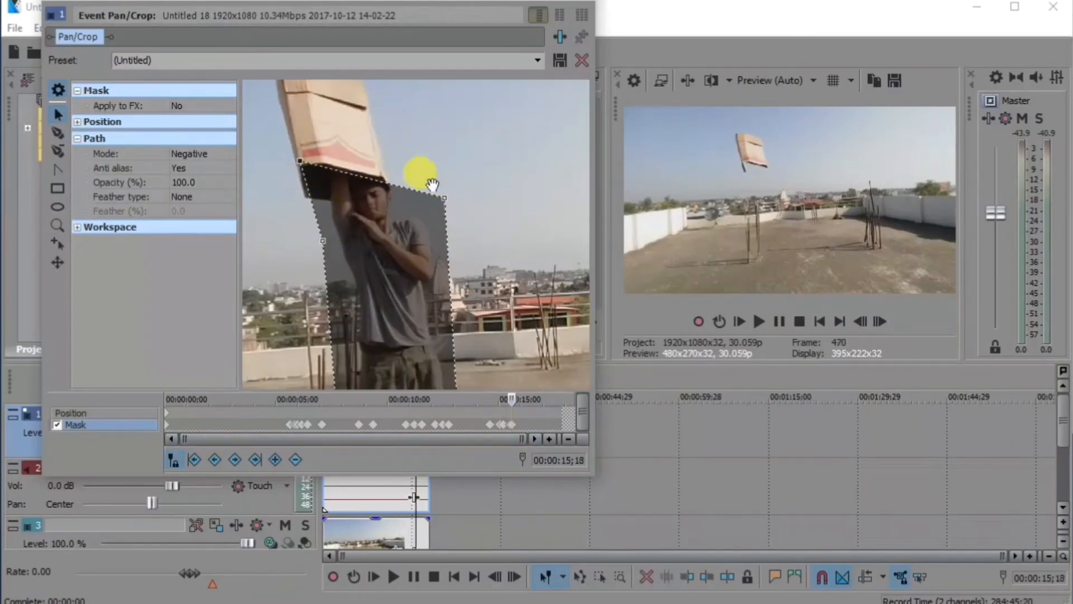
pyautogui.moveTo(422, 170); pyautogui.dragTo(306, 239)
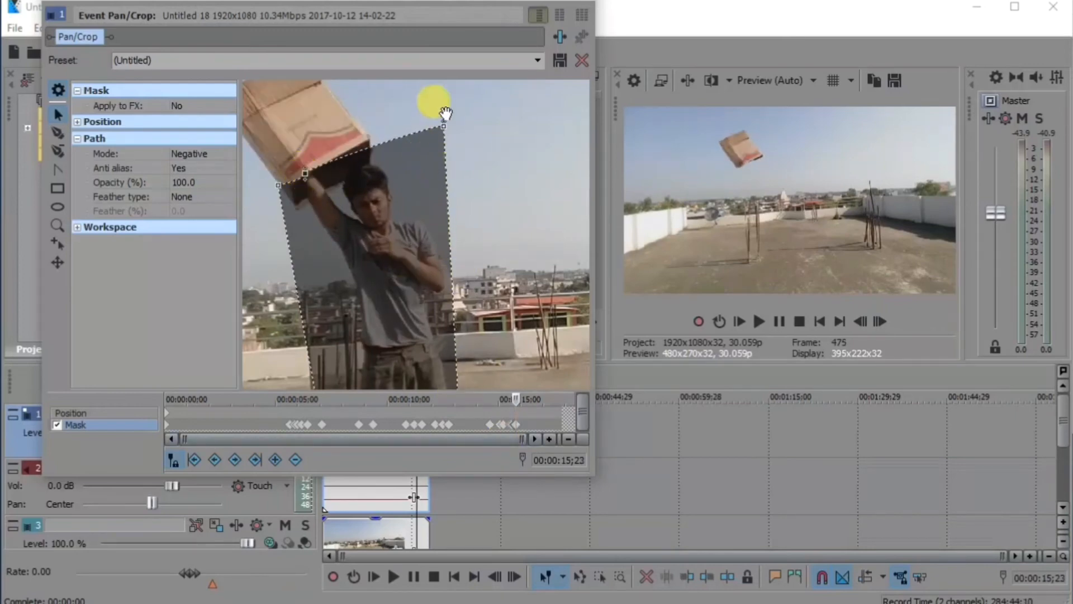
# Step: Adjust the mask points along the box's lower edge through about 16 seconds as it leaves his hands
pyautogui.moveTo(442, 113); pyautogui.dragTo(281, 188)
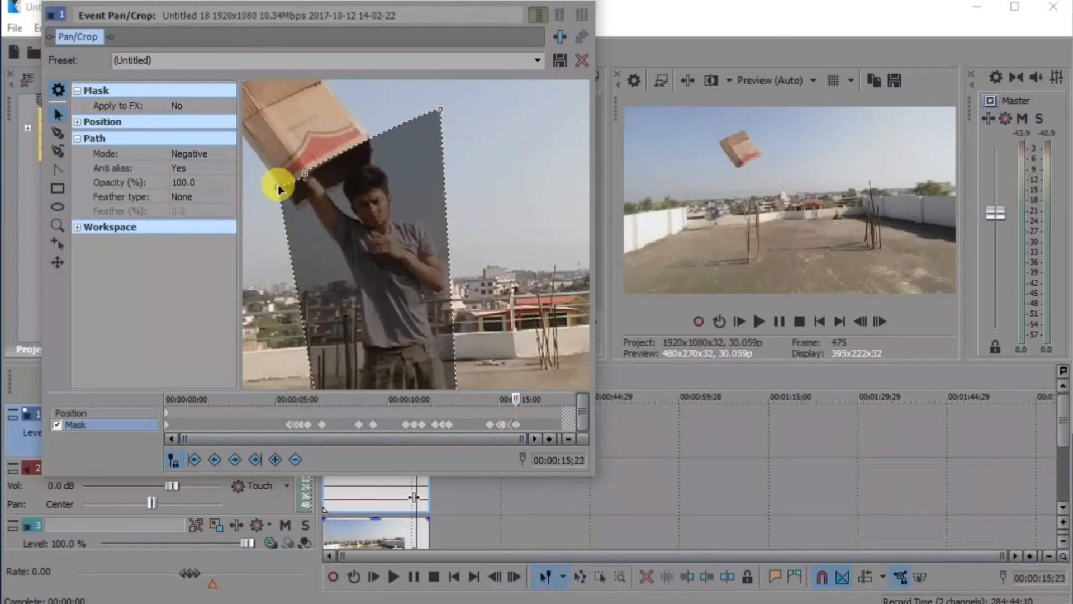
pyautogui.moveTo(277, 186); pyautogui.dragTo(309, 171)
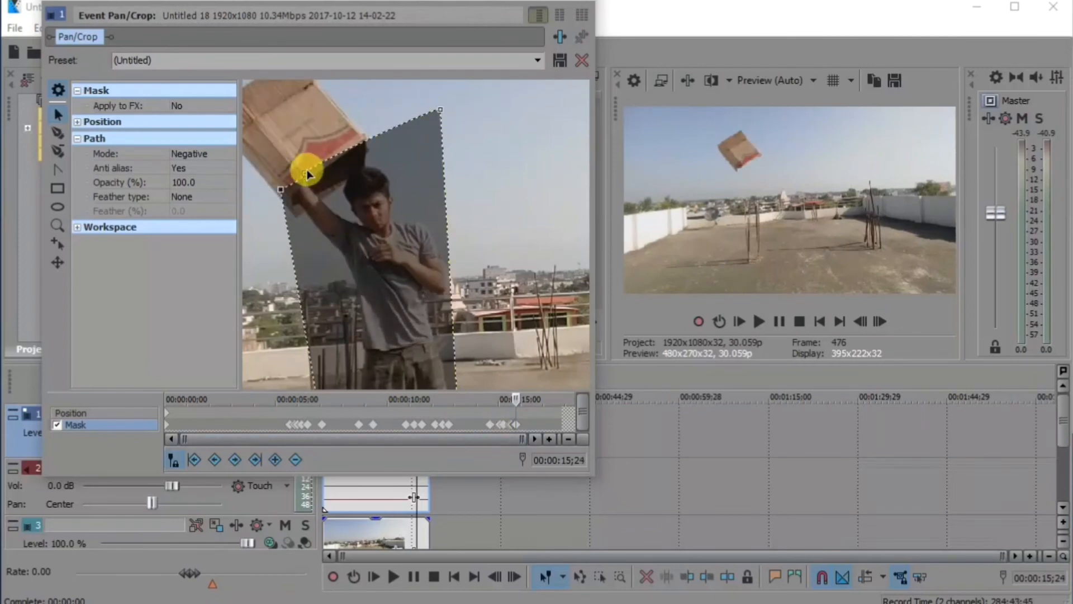
pyautogui.moveTo(306, 170); pyautogui.dragTo(284, 209)
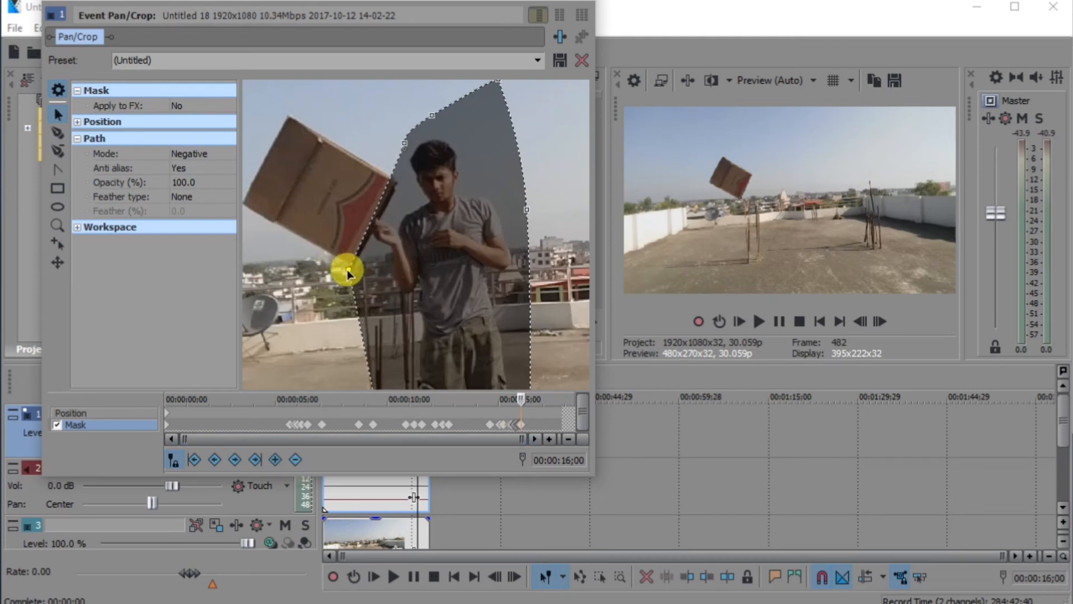
# Step: Advance a frame and fit the mask edge to the man's outline after the box has flown off
pyautogui.moveTo(346, 273); pyautogui.dragTo(409, 147)
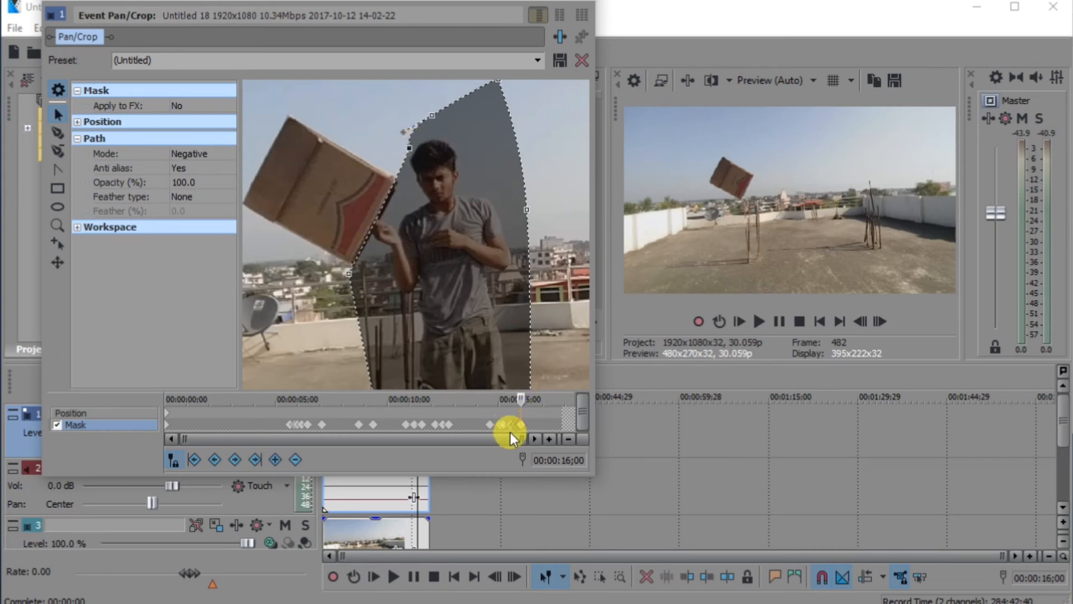
pyautogui.click(534, 438)
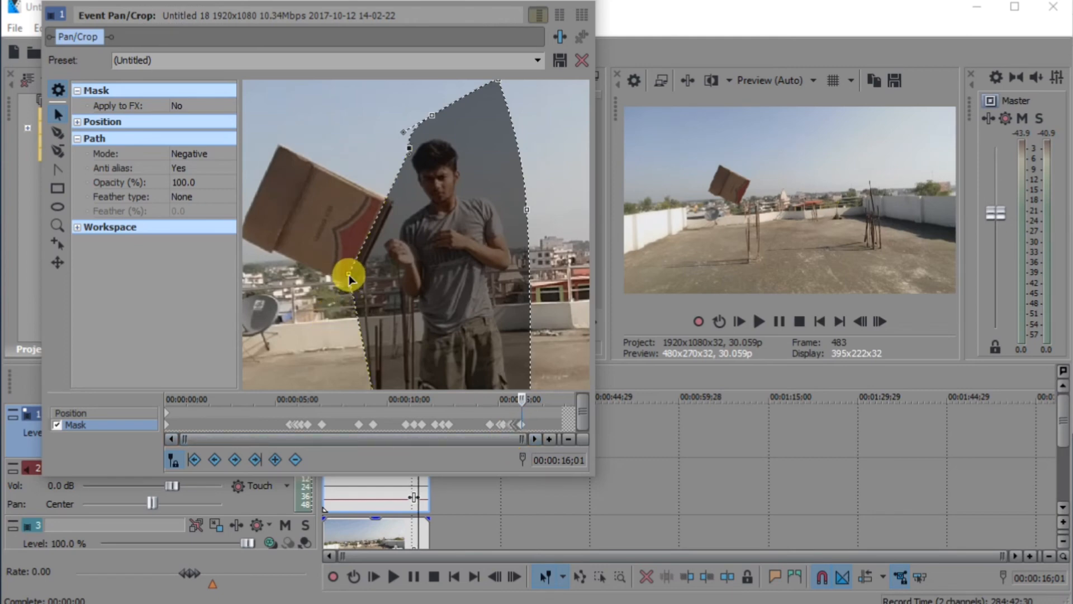
pyautogui.moveTo(349, 277); pyautogui.dragTo(376, 286)
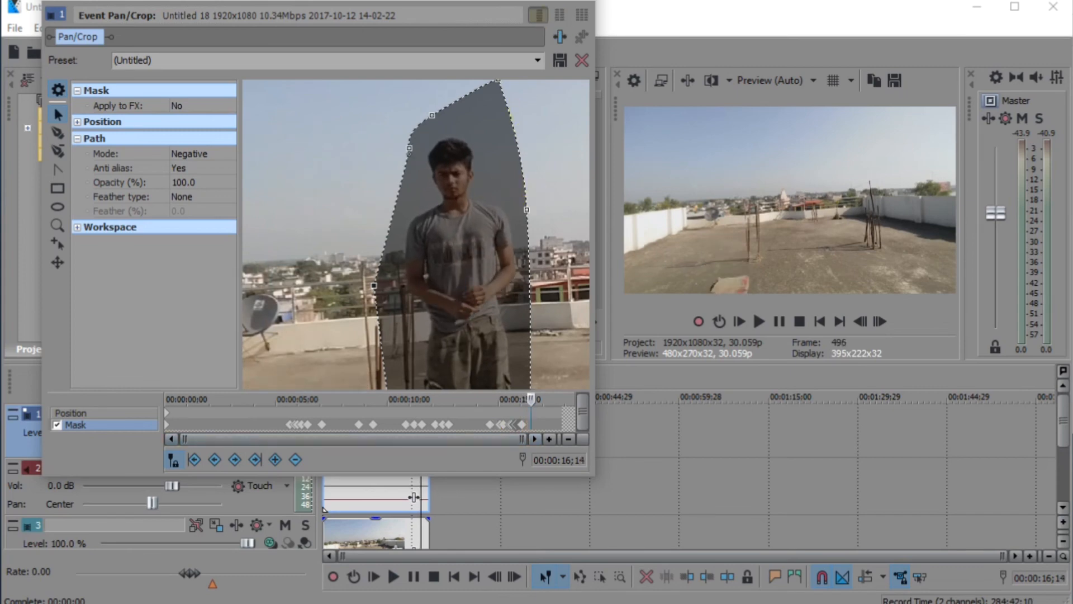
# Step: Close Event Pan/Crop, return to the project start and play the finished floating-box composite
pyautogui.click(581, 60)
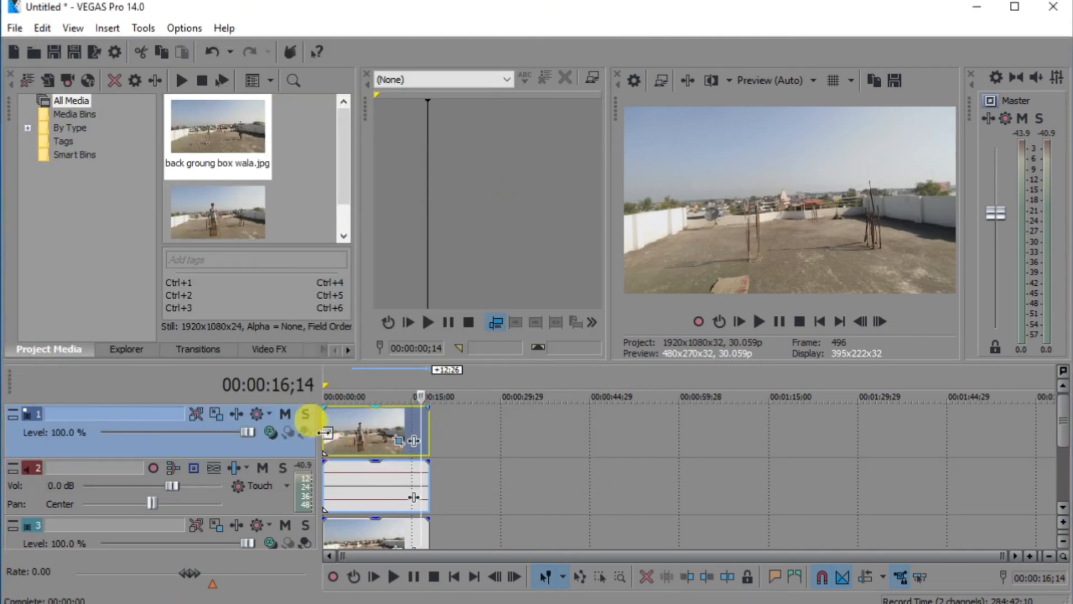
pyautogui.click(819, 321)
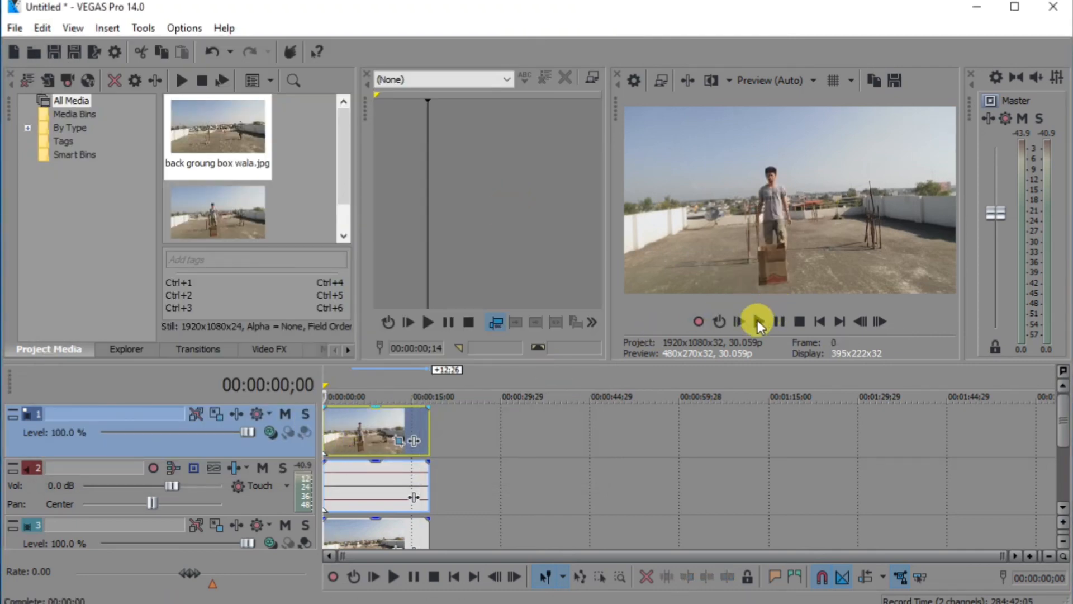
pyautogui.click(394, 577)
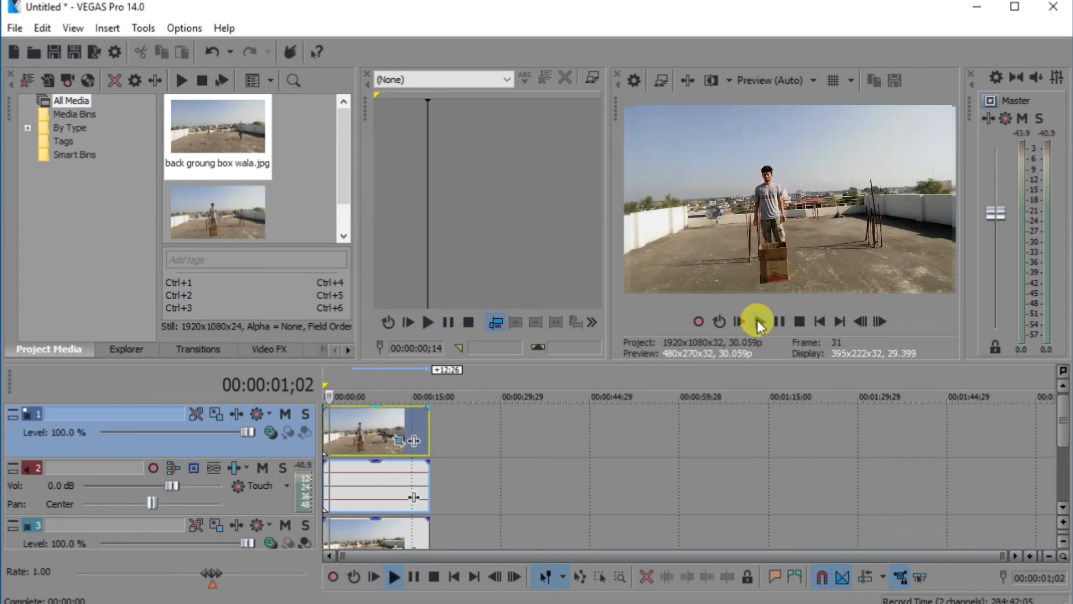